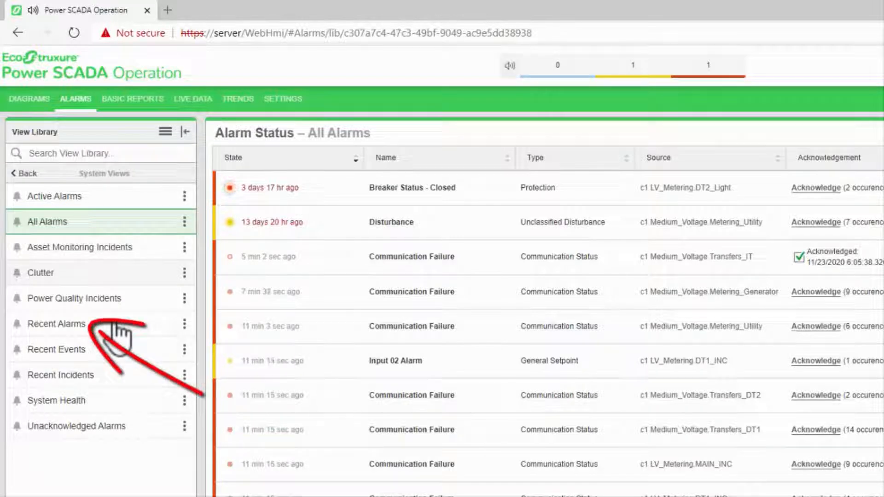
Show the Recent Alarms history listing communication failures and breaker status events.
{"action": "left_click", "coordinate": [56, 323]}
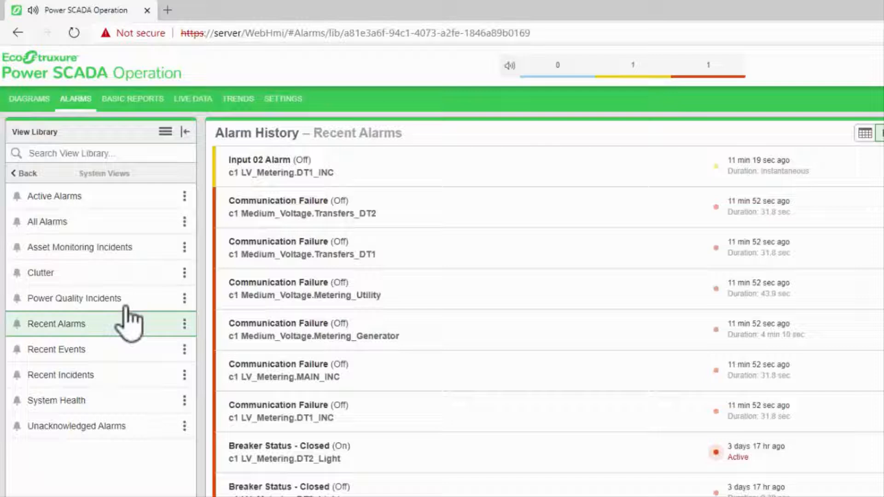
{"action": "mouse_move", "coordinate": [451, 195]}
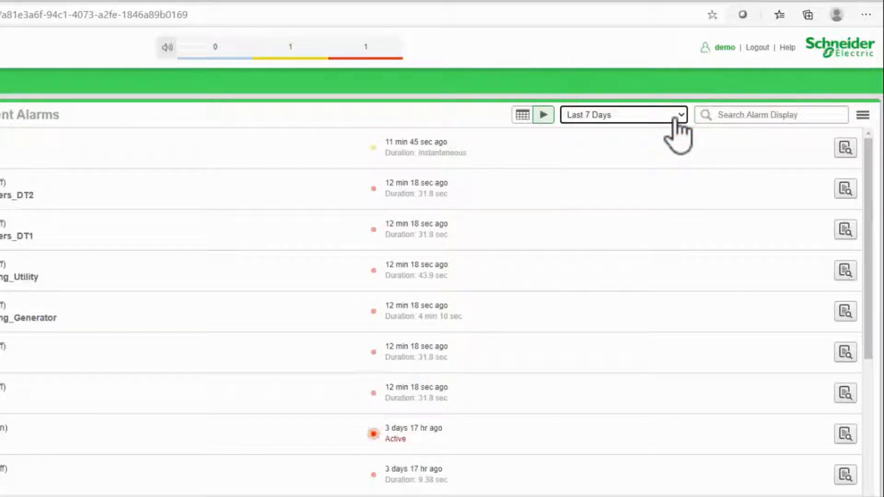
{"action": "mouse_move", "coordinate": [473, 170]}
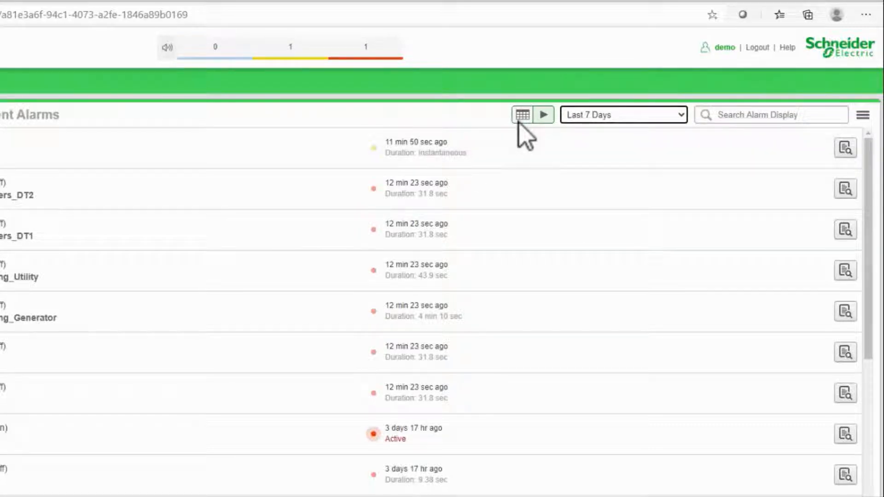
{"action": "left_click", "coordinate": [521, 114]}
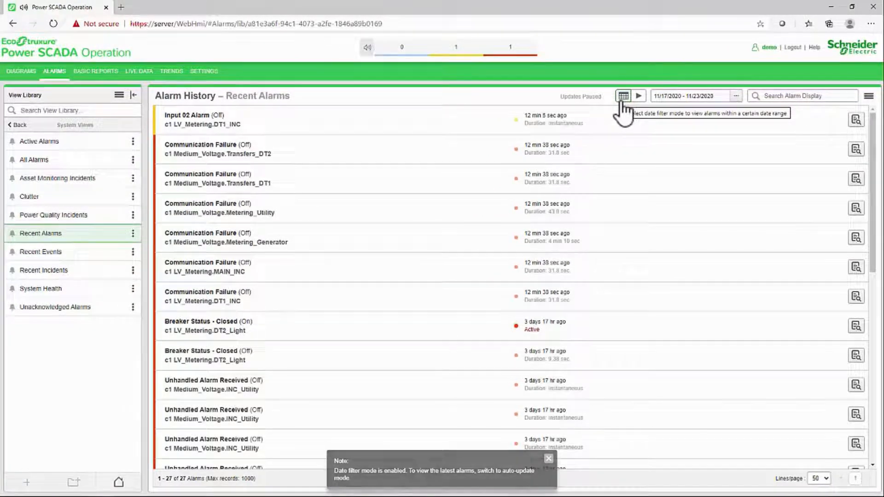
{"action": "left_click", "coordinate": [637, 96]}
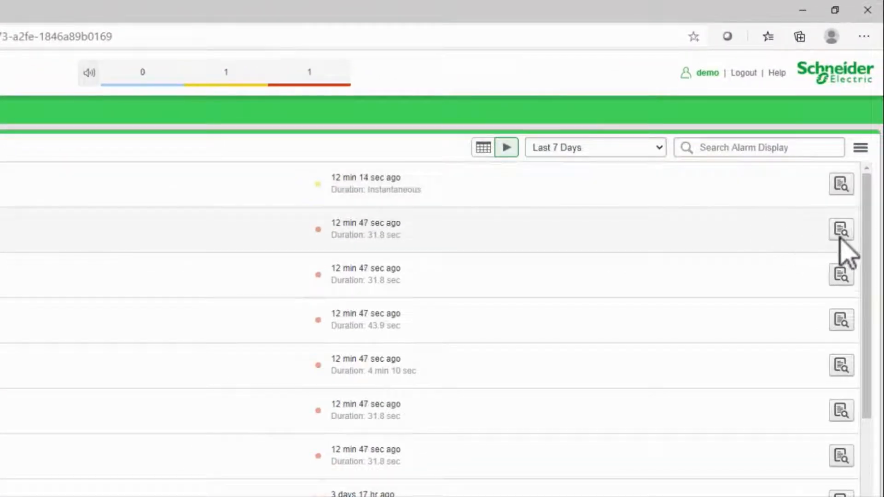
Show the details of the Communication Failure alarm on Medium_Voltage.Transfers_DT2.
{"action": "left_click", "coordinate": [841, 230]}
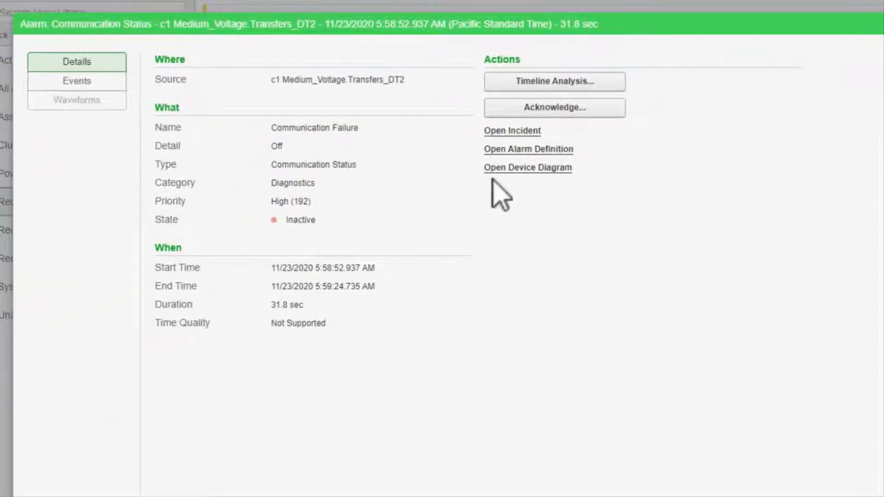
{"action": "mouse_move", "coordinate": [293, 311]}
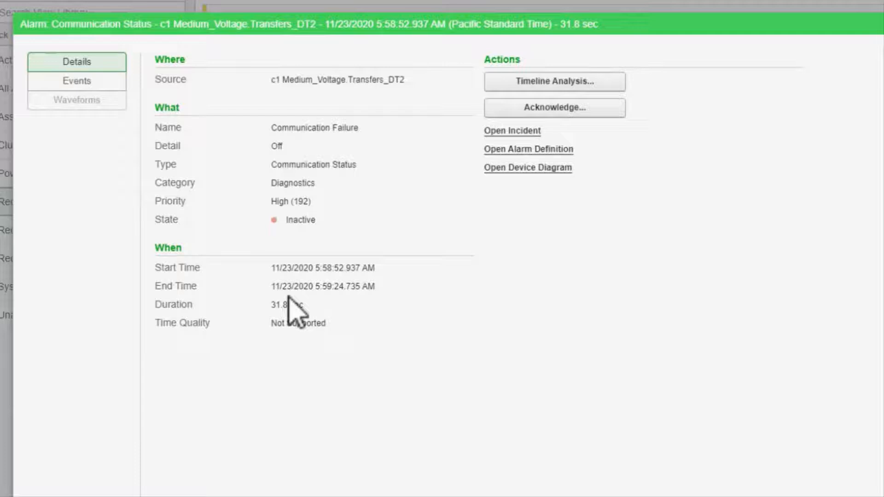
{"action": "mouse_move", "coordinate": [392, 242]}
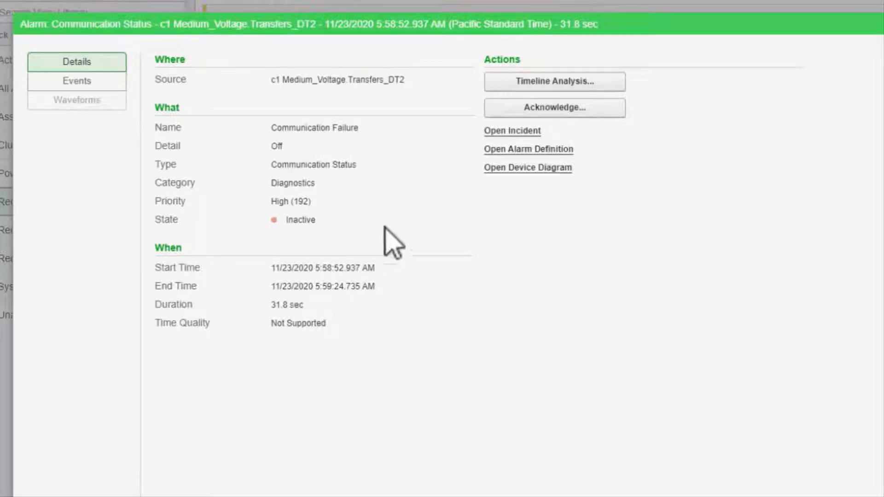
{"action": "mouse_move", "coordinate": [526, 150]}
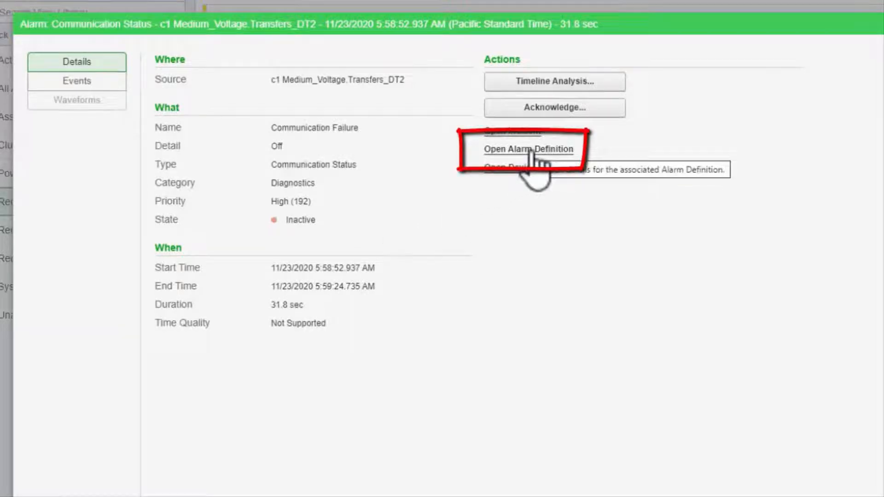
{"action": "left_click", "coordinate": [528, 149]}
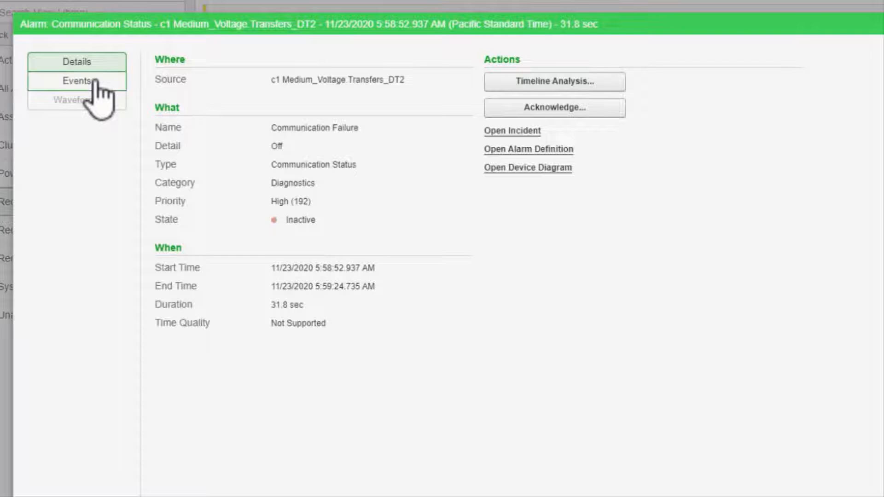
List the two Communication Failure events logged for the DT2 alarm with their timestamps.
{"action": "left_click", "coordinate": [77, 81]}
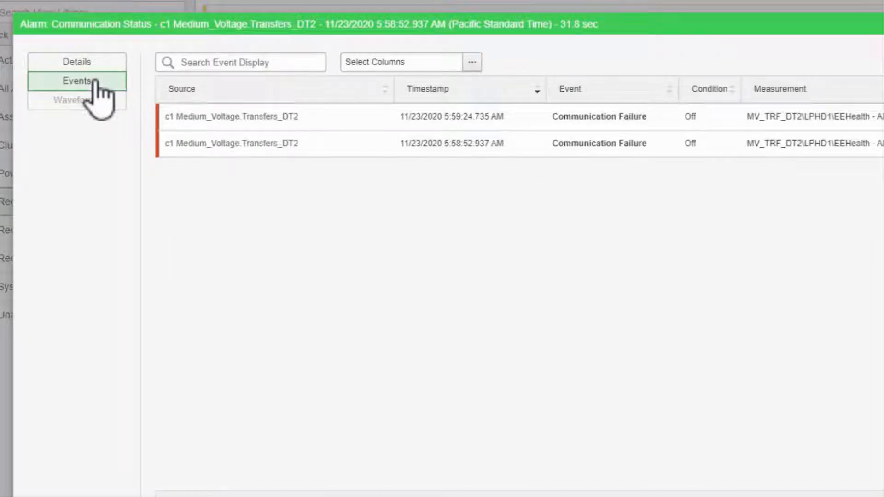
{"action": "mouse_move", "coordinate": [356, 132]}
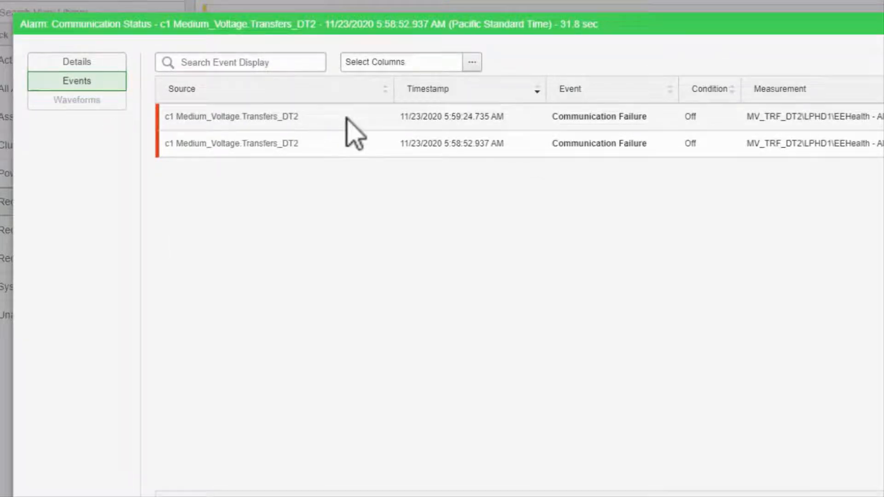
{"action": "mouse_move", "coordinate": [354, 151]}
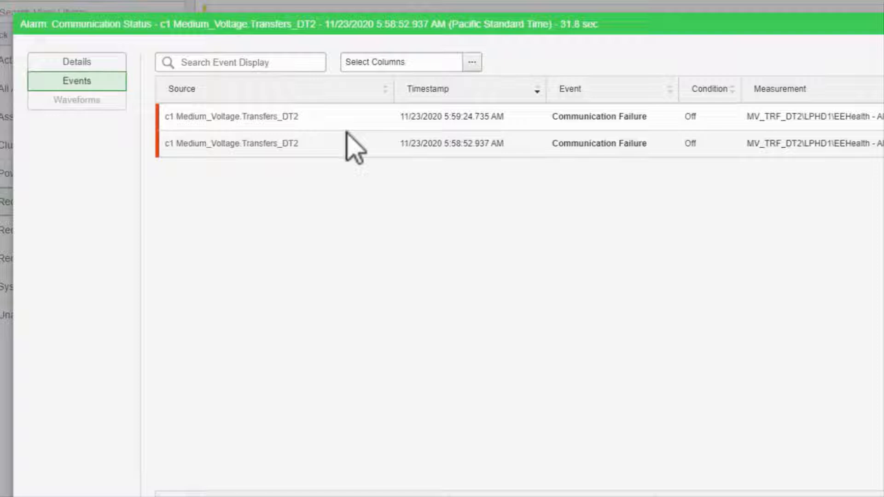
{"action": "mouse_move", "coordinate": [225, 138]}
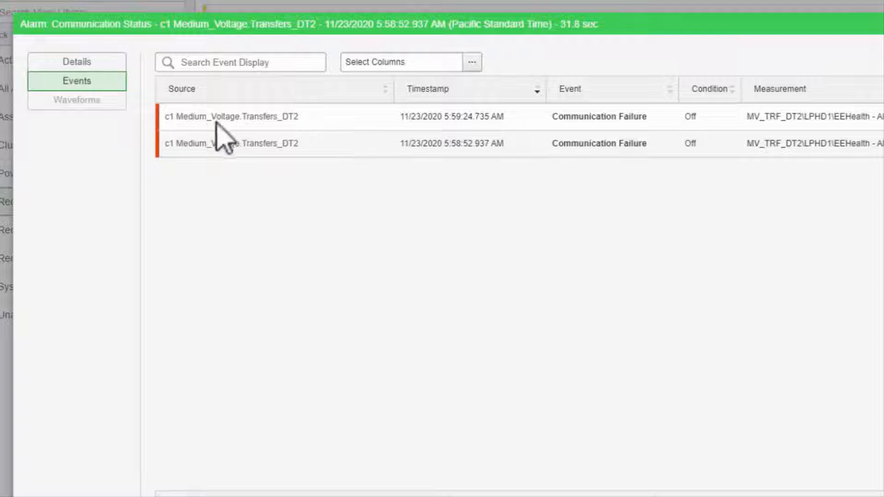
{"action": "mouse_move", "coordinate": [88, 112]}
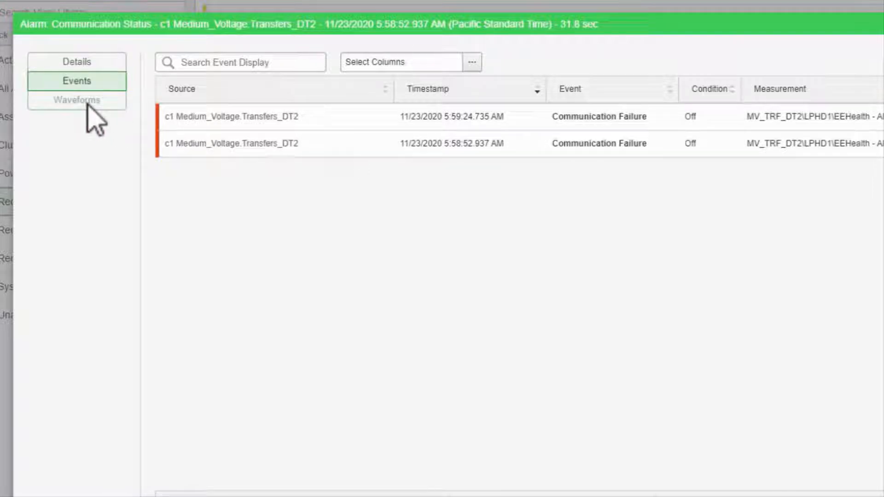
Return the DT2 alarm dialog to its summary of source, priority and timing.
{"action": "left_click", "coordinate": [78, 61]}
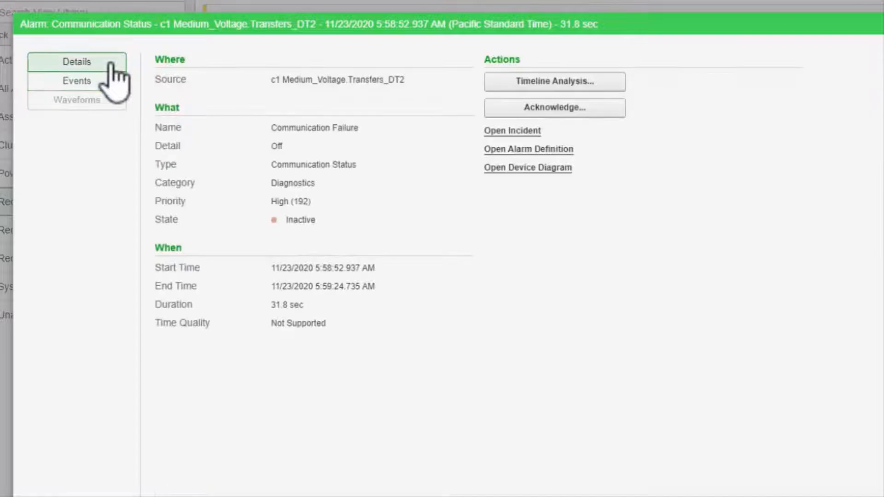
{"action": "mouse_move", "coordinate": [483, 113]}
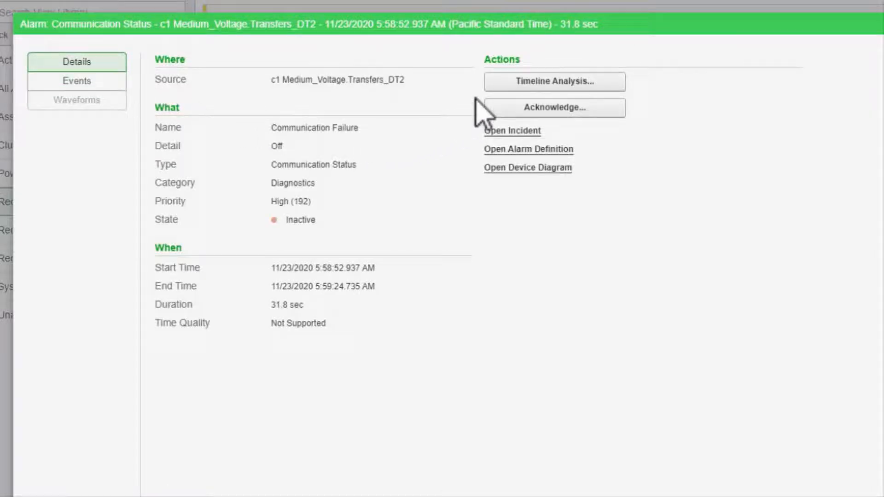
{"action": "mouse_move", "coordinate": [479, 158]}
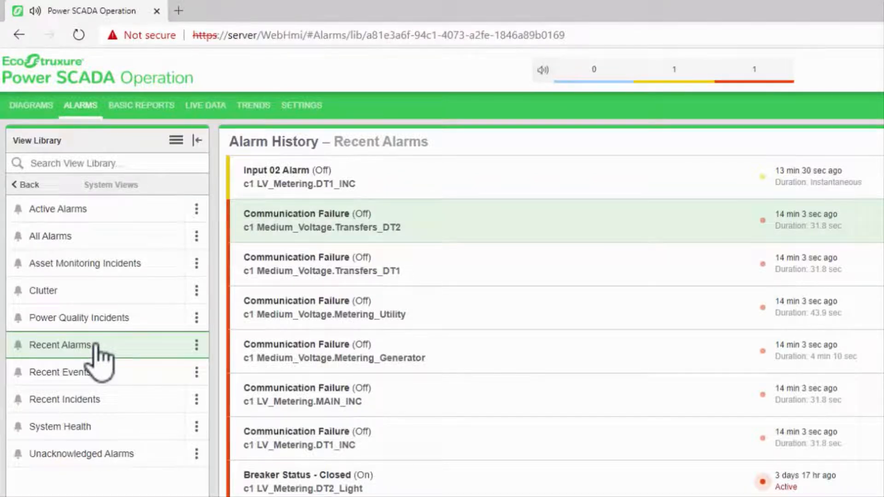
{"action": "mouse_move", "coordinate": [149, 338]}
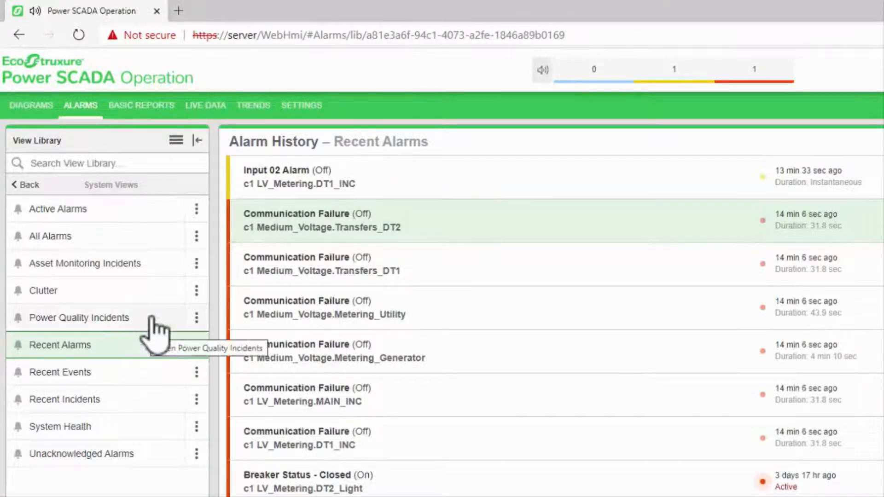
{"action": "mouse_move", "coordinate": [133, 411]}
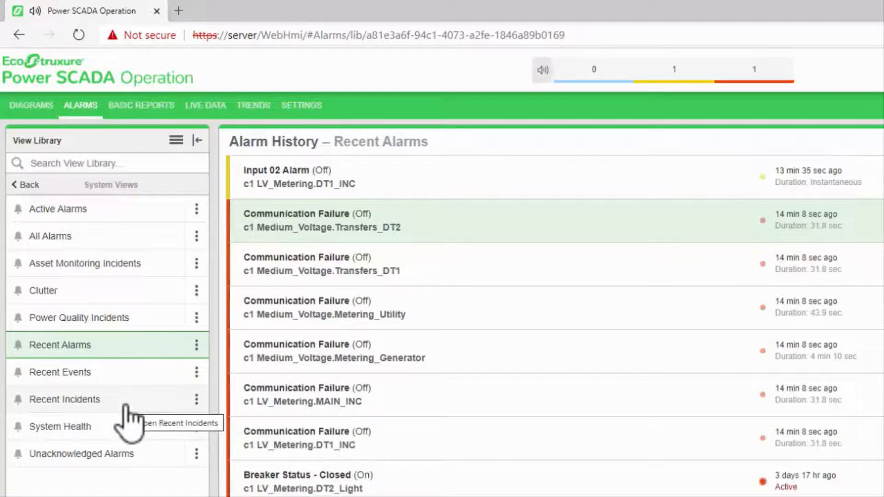
{"action": "mouse_move", "coordinate": [135, 295]}
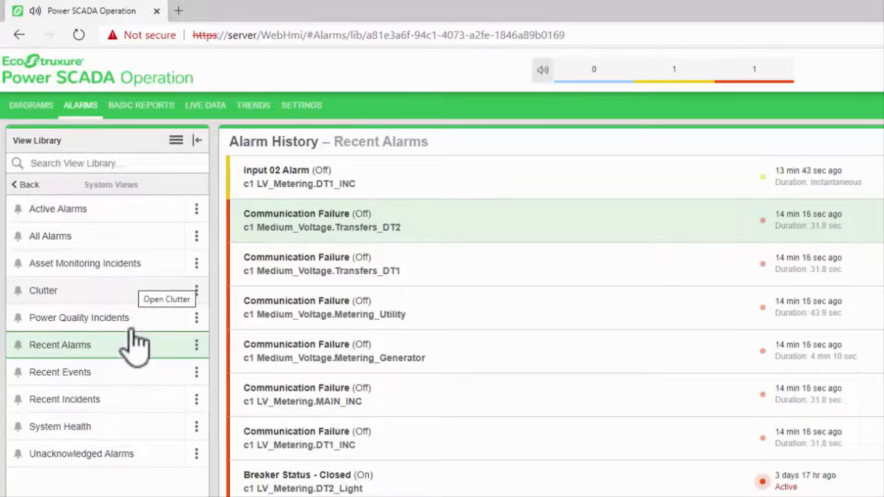
{"action": "mouse_move", "coordinate": [135, 347]}
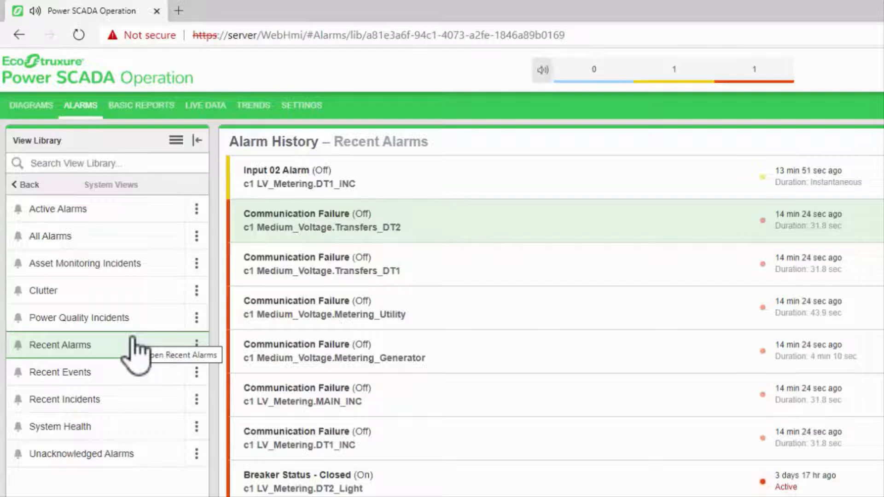
Show the System Health history listing communication failures across devices.
{"action": "left_click", "coordinate": [59, 427]}
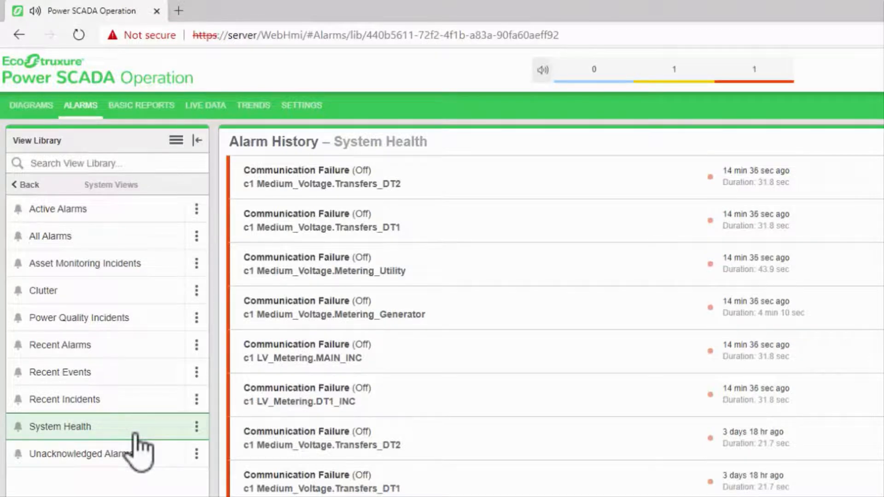
{"action": "mouse_move", "coordinate": [152, 393]}
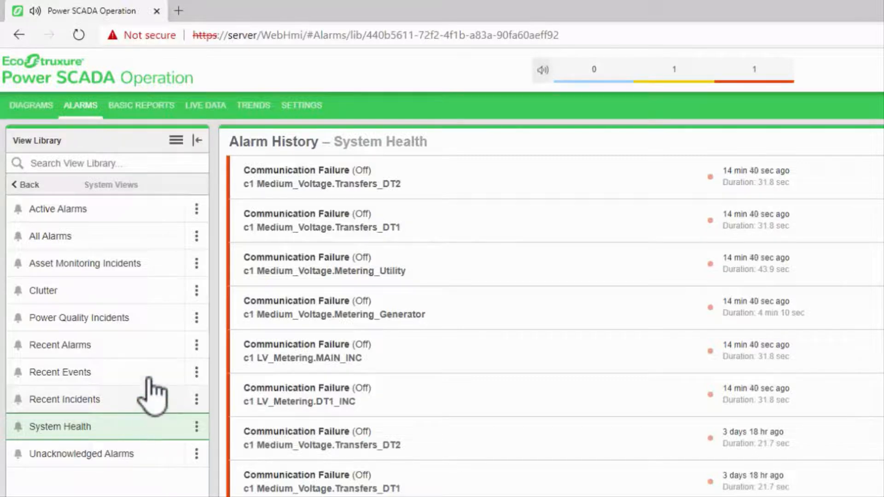
Show the Recent Events history for the last 7 days.
{"action": "left_click", "coordinate": [60, 372]}
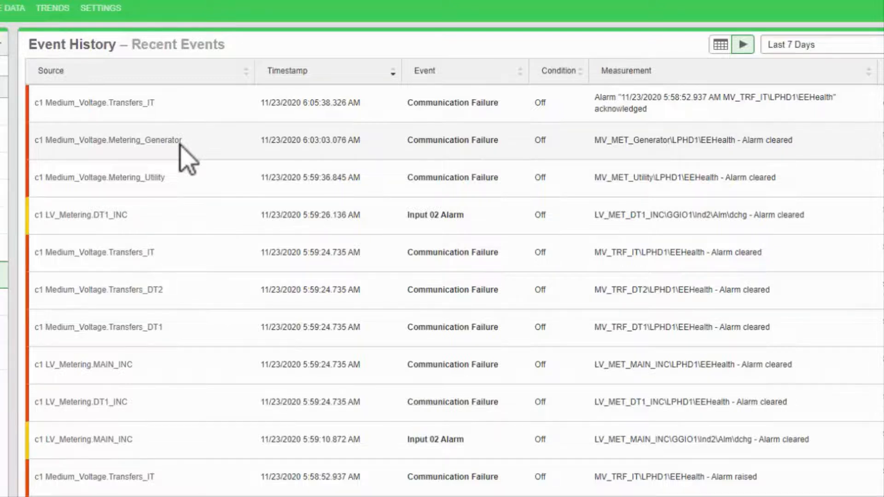
{"action": "mouse_move", "coordinate": [209, 152]}
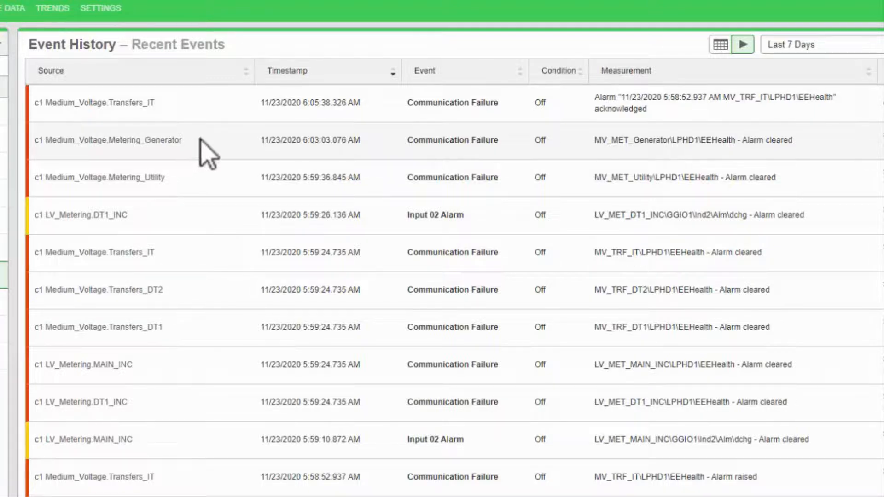
{"action": "mouse_move", "coordinate": [322, 122]}
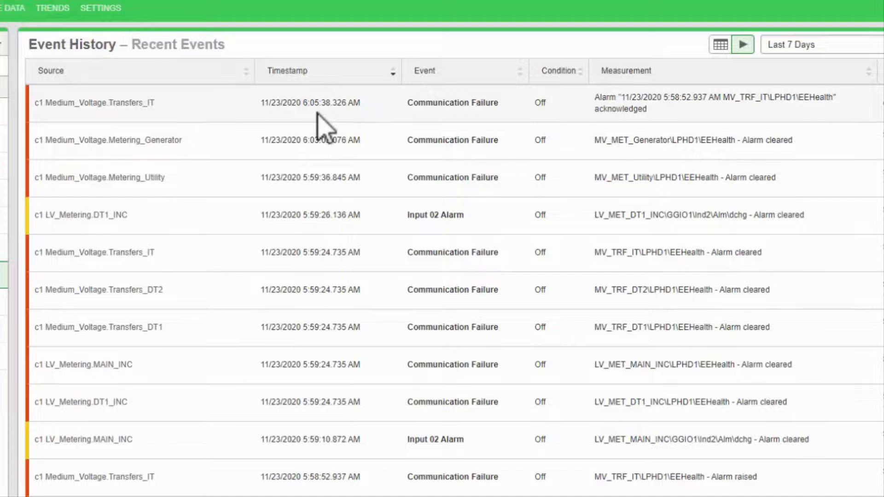